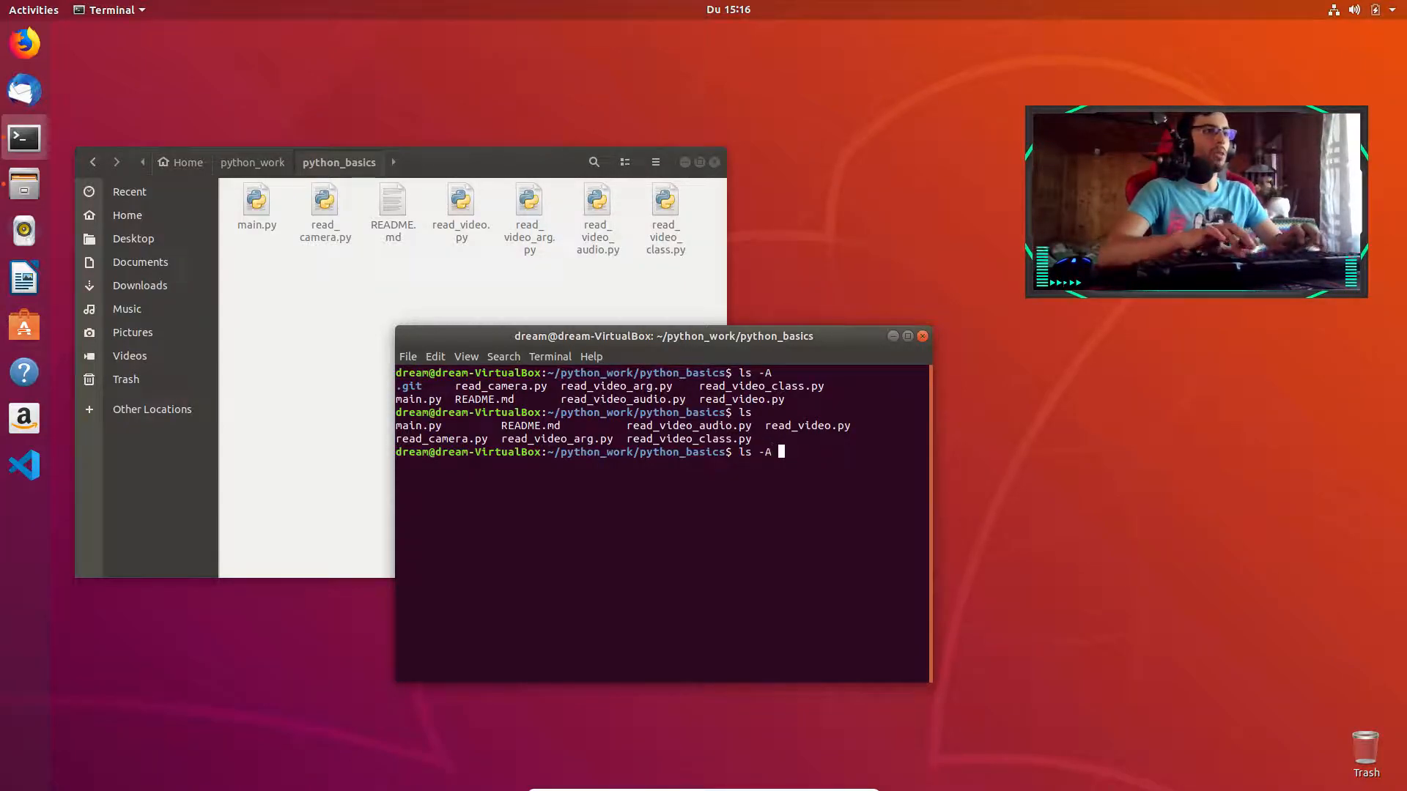
# Count python_basics entries including hidden ones with ls -A | wc -l, showing 8
pyautogui.write('| wc')
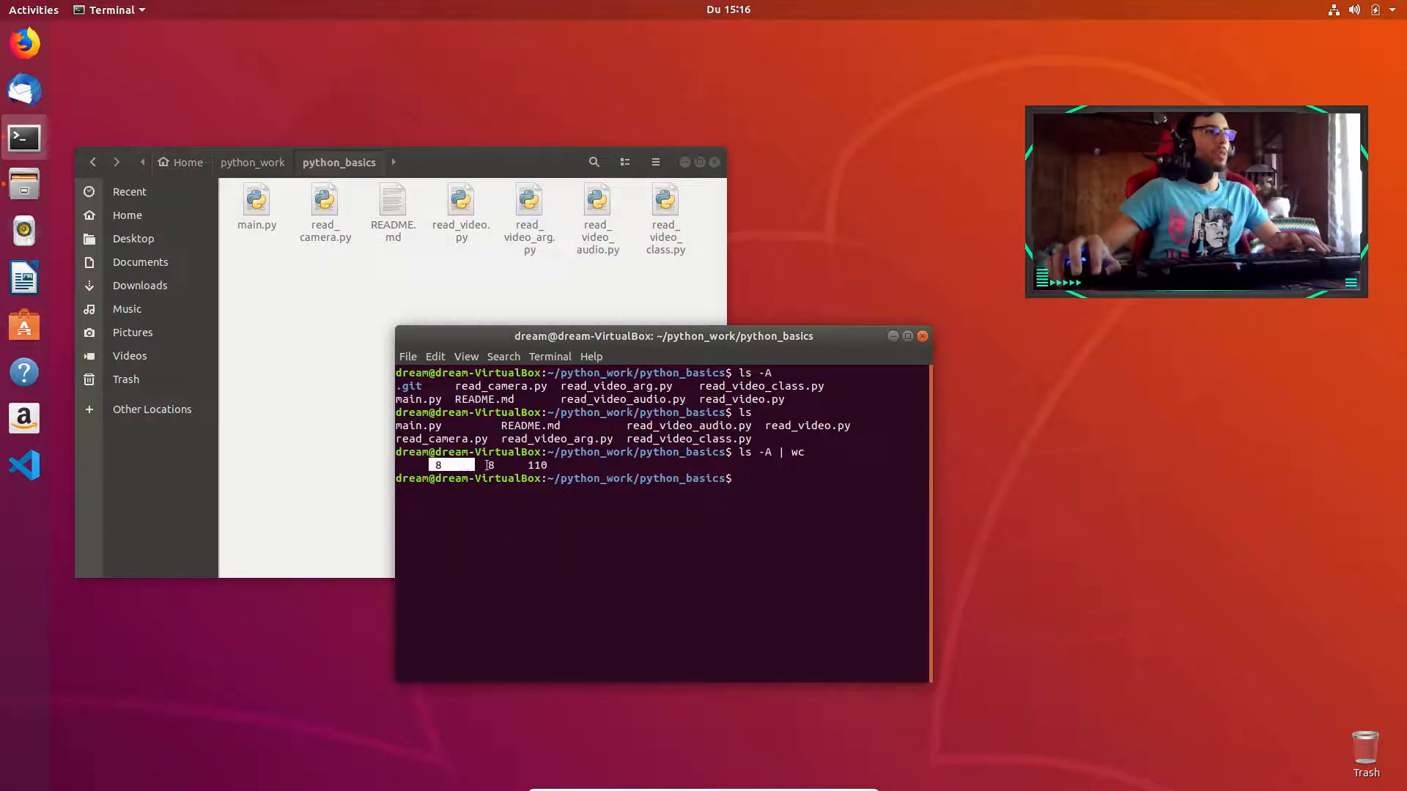
pyautogui.write('ls -A | wc -l')
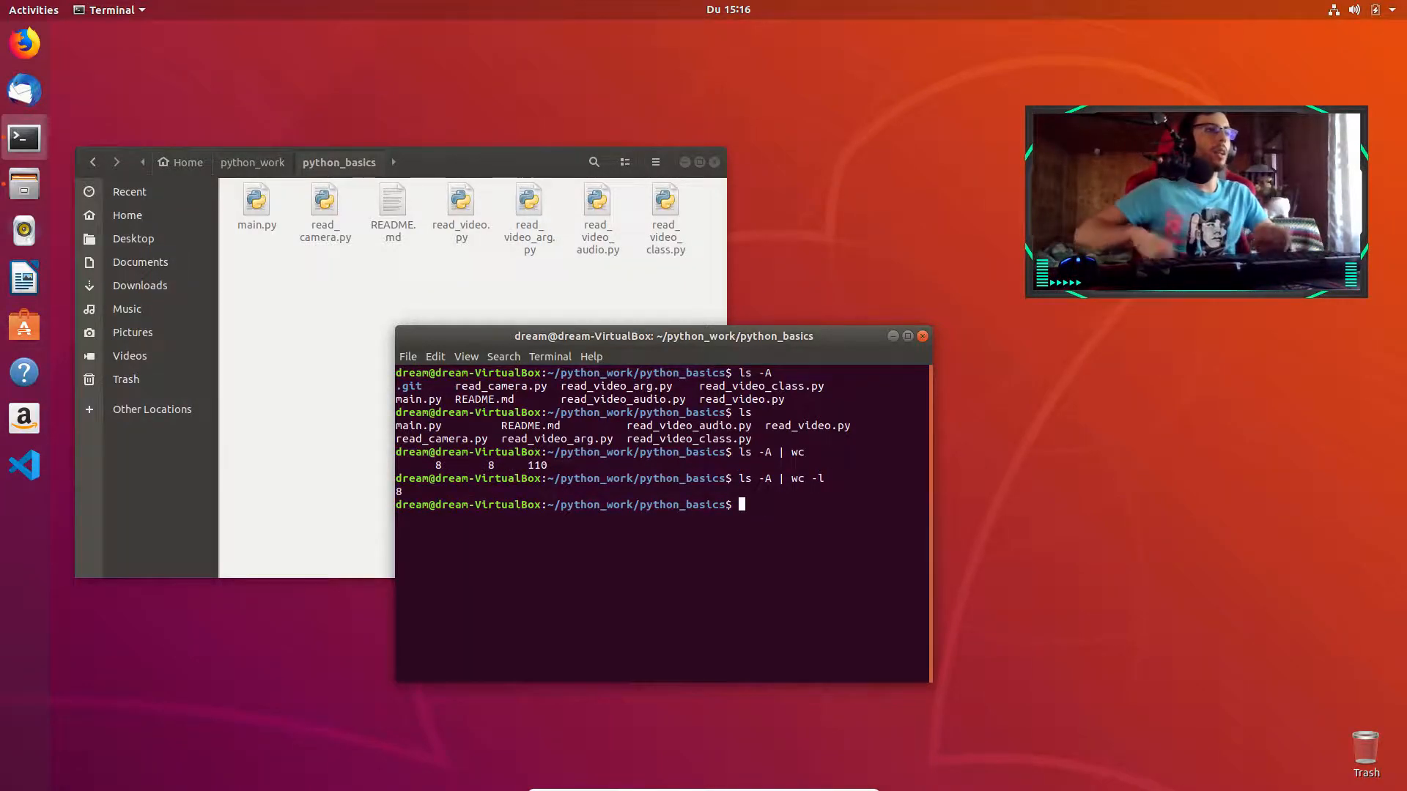
pyautogui.moveTo(312, 499)
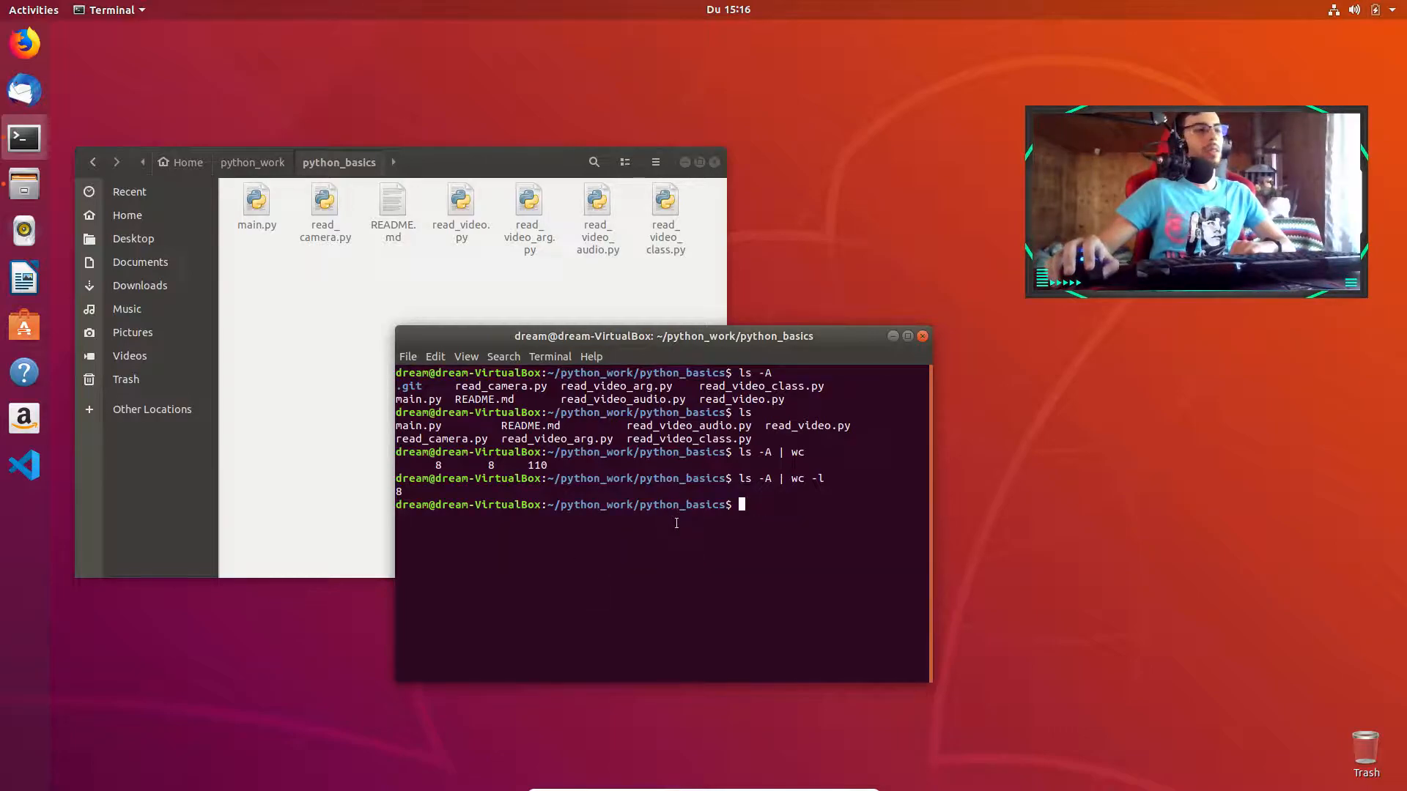
pyautogui.write('ls -A | wc -l')
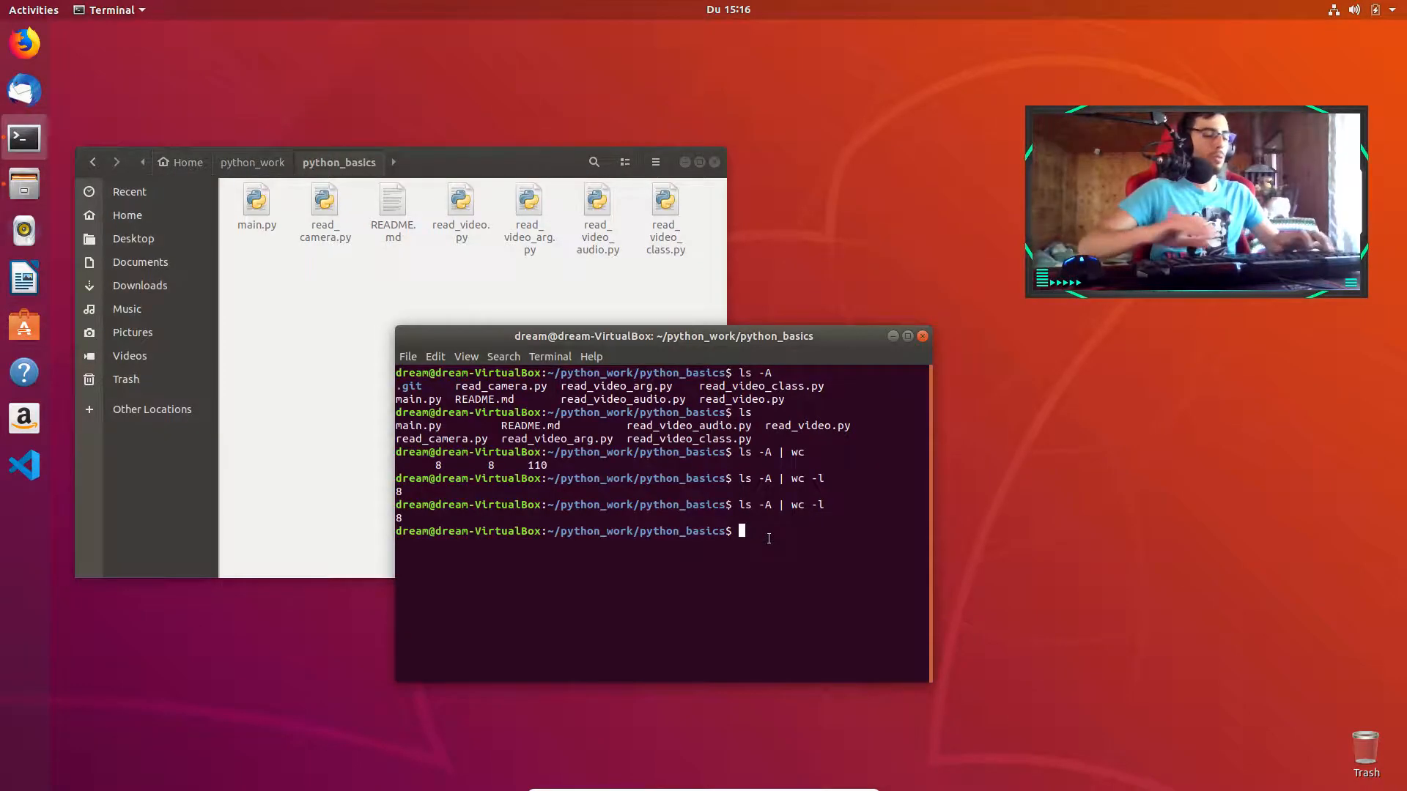
# Create new_file.txt with vim and recount entries with ls -A | wc -l, now 9
pyautogui.write('vim new')
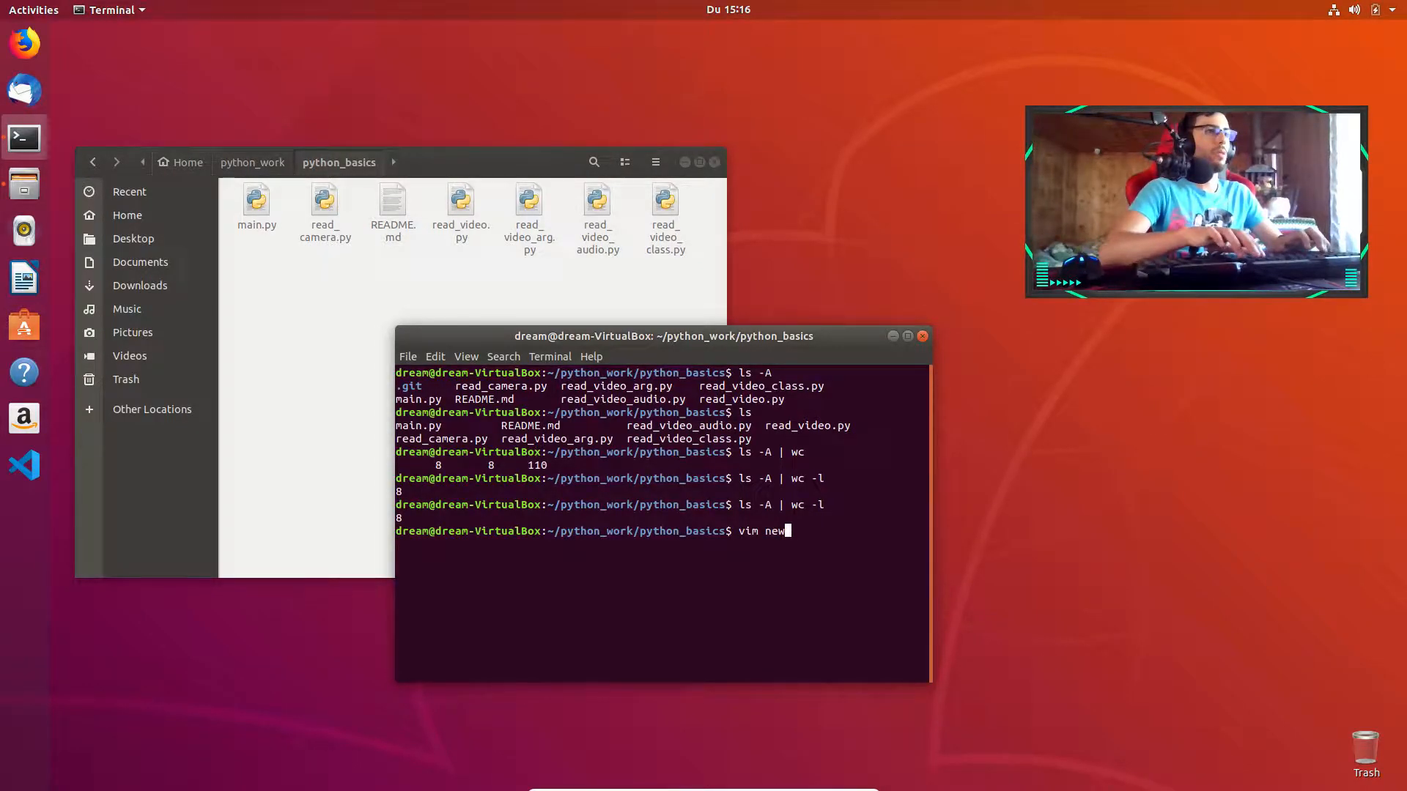
pyautogui.write('_file.txt')
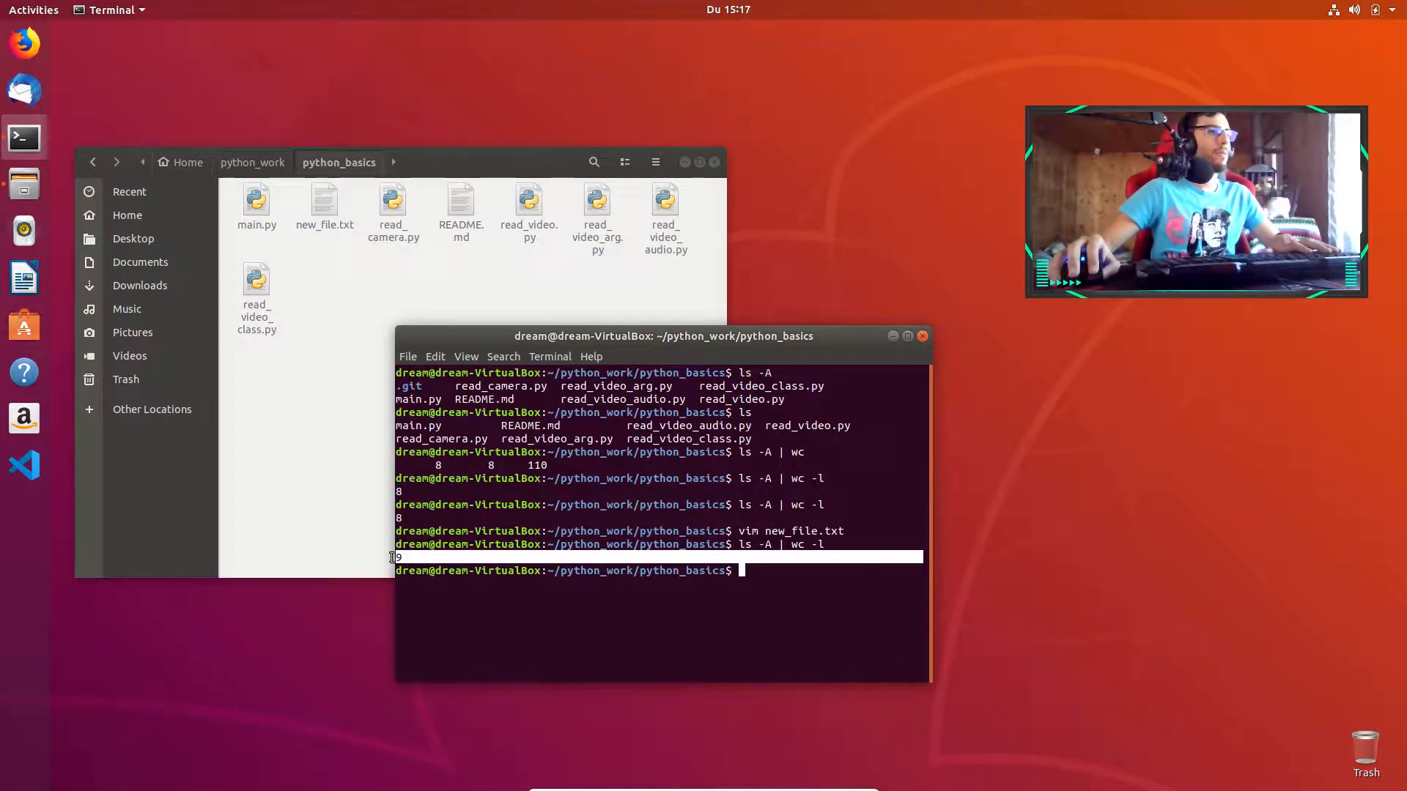
pyautogui.write('ls -A | wc -l')
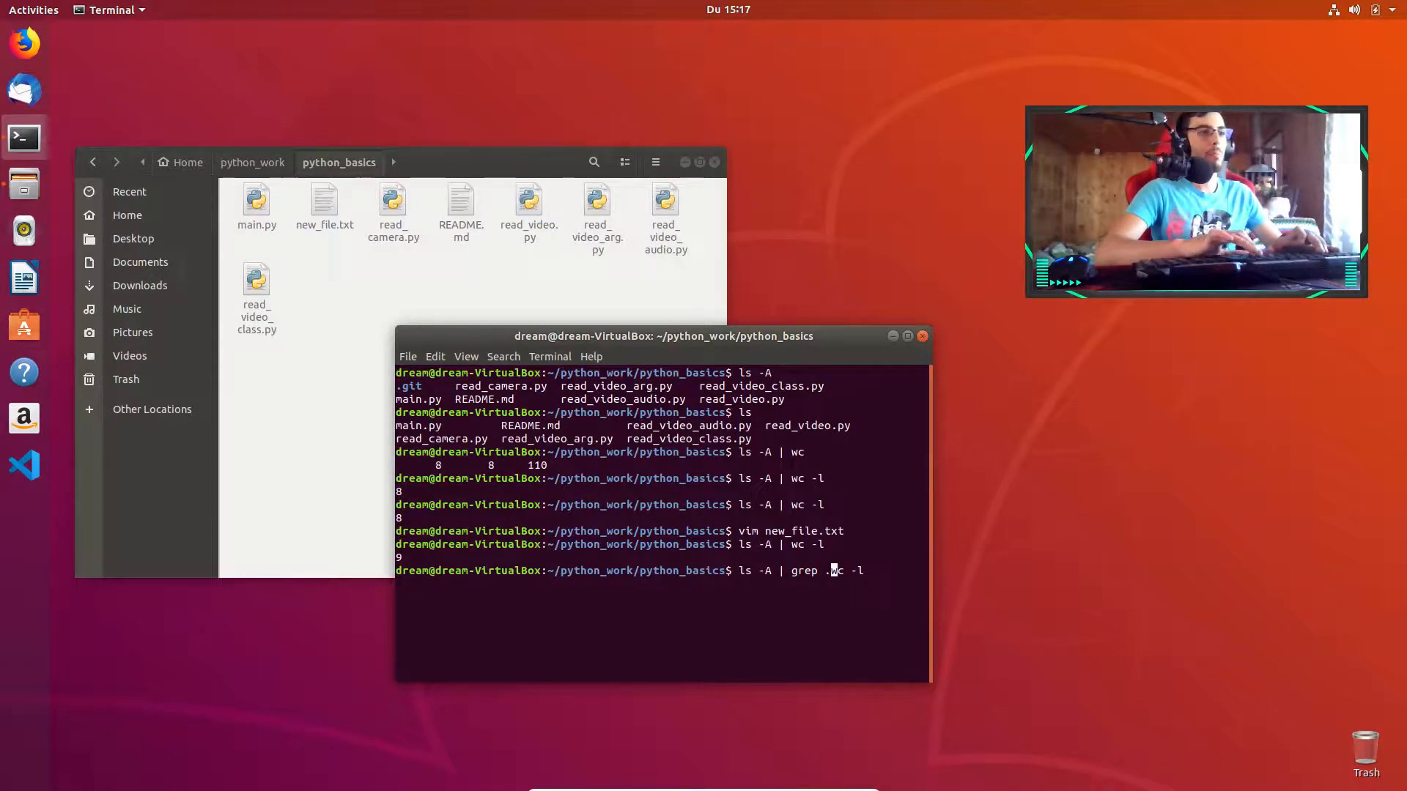
# List .py files with ls -A | grep .py and pipe to wc -l, counting 6
pyautogui.write('py')
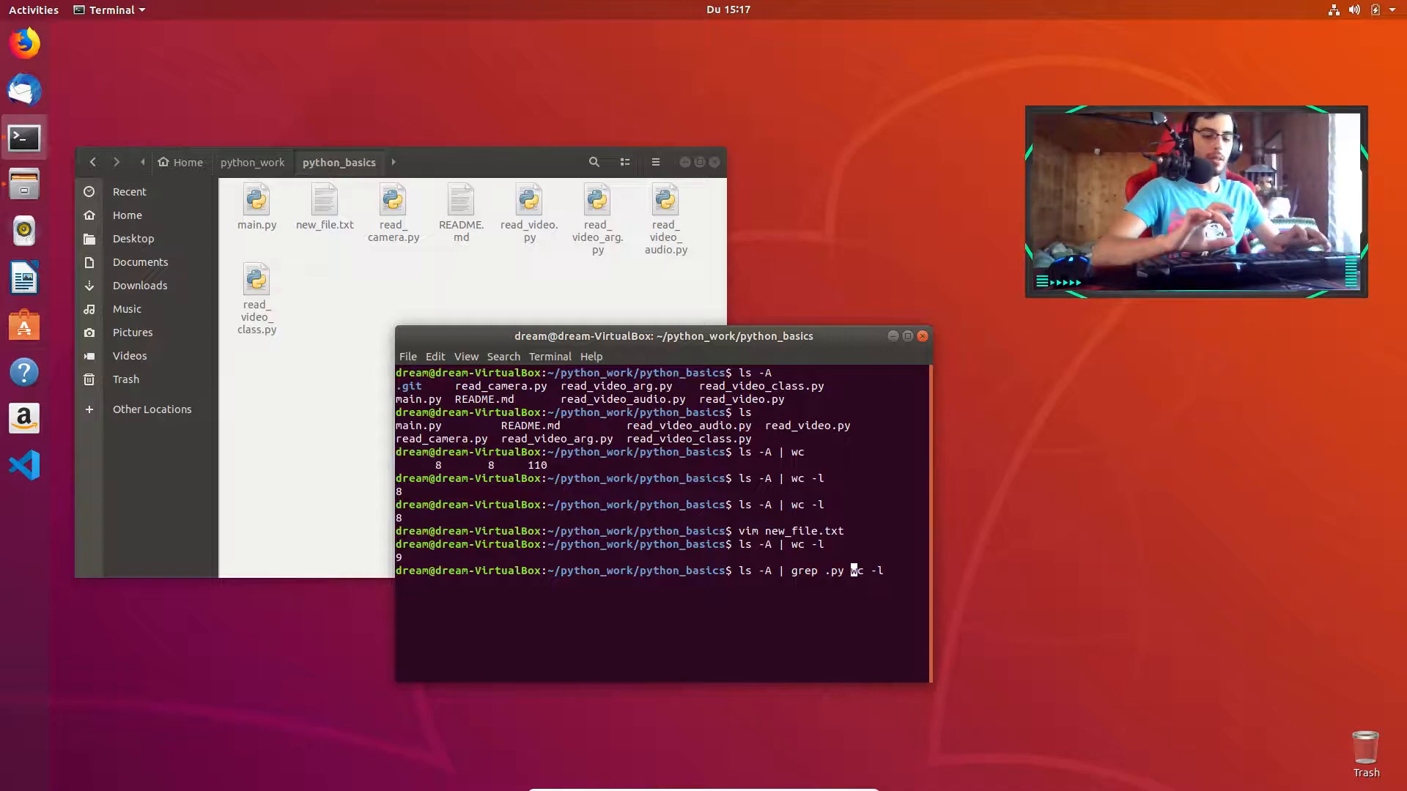
pyautogui.write('|')
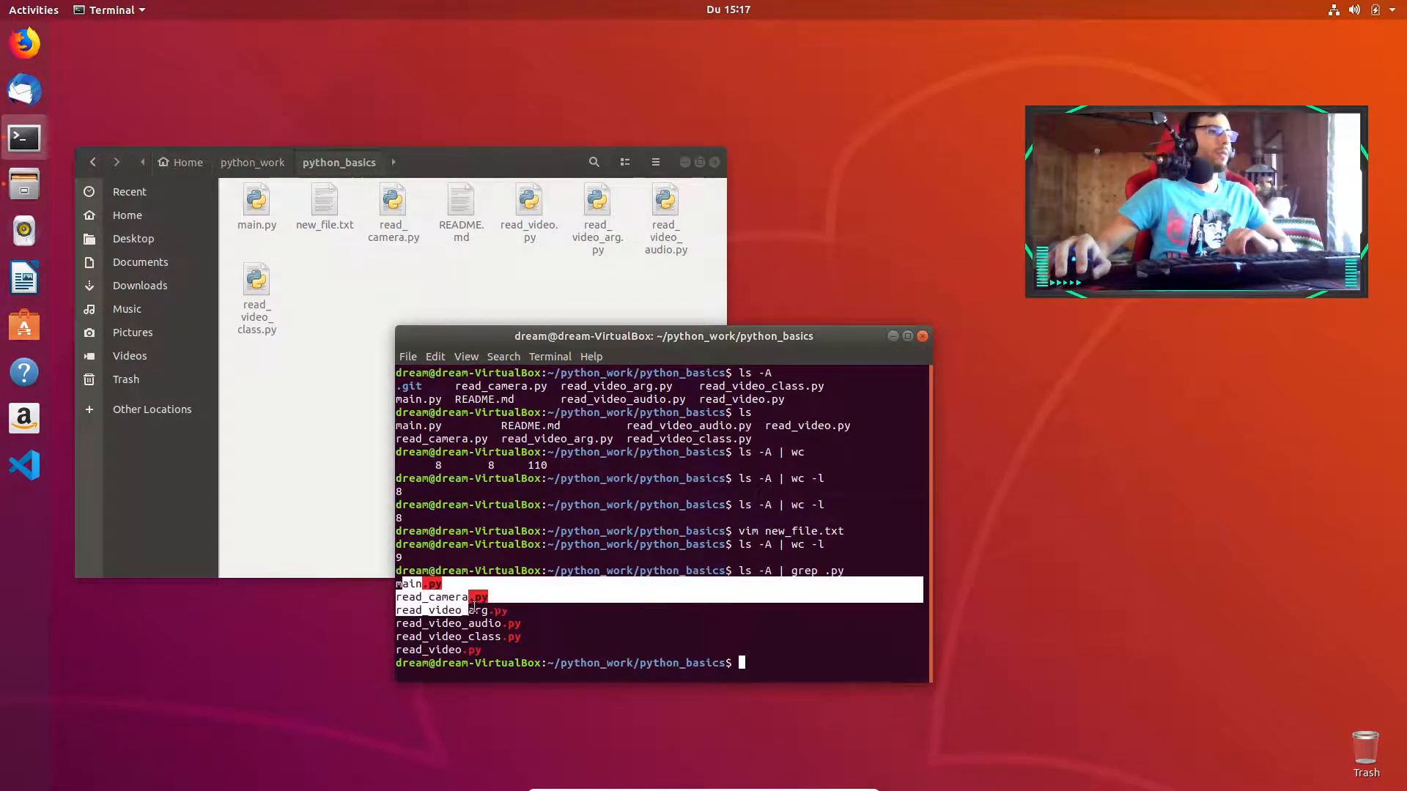
pyautogui.write('ls -A | grep .py')
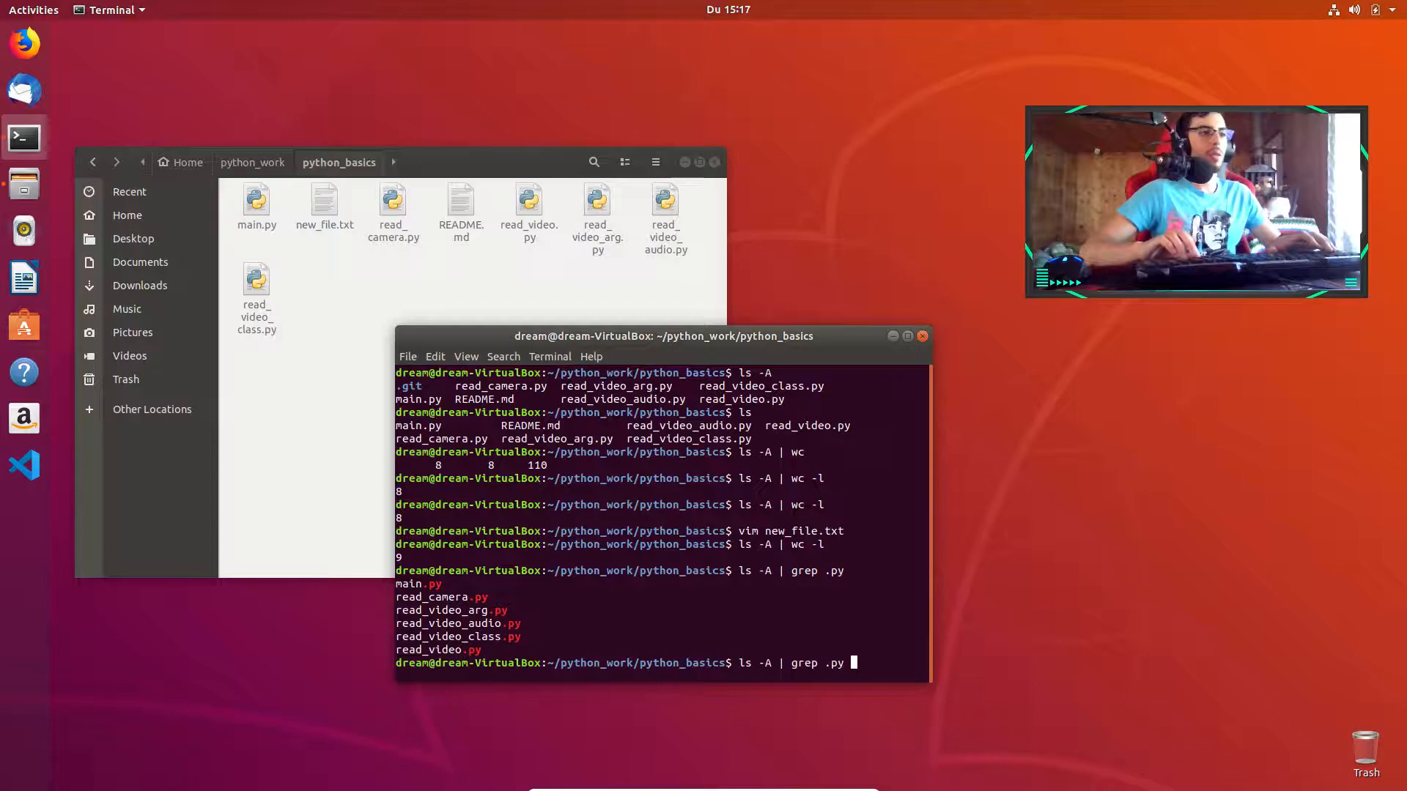
pyautogui.write('| wc -')
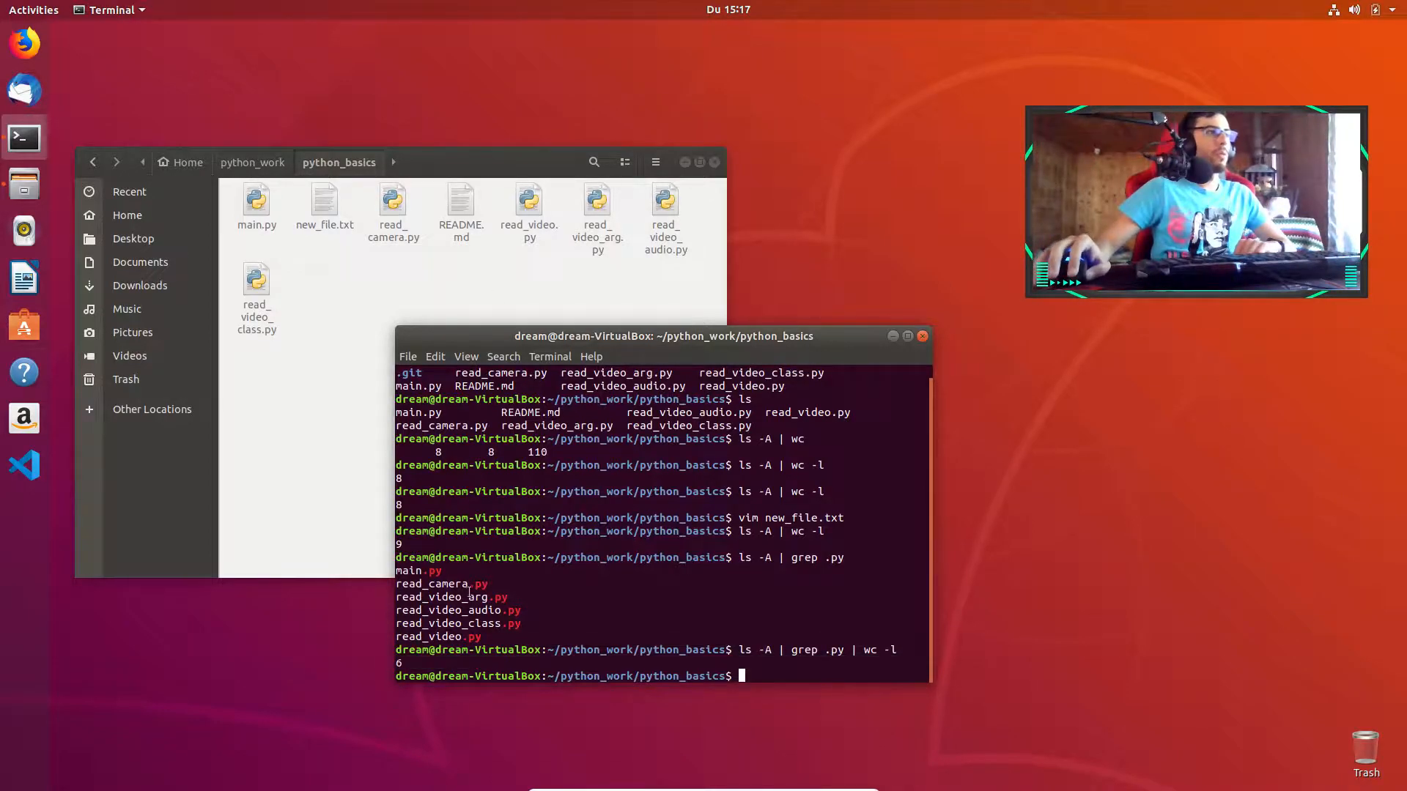
pyautogui.write('ls -A | grep .py')
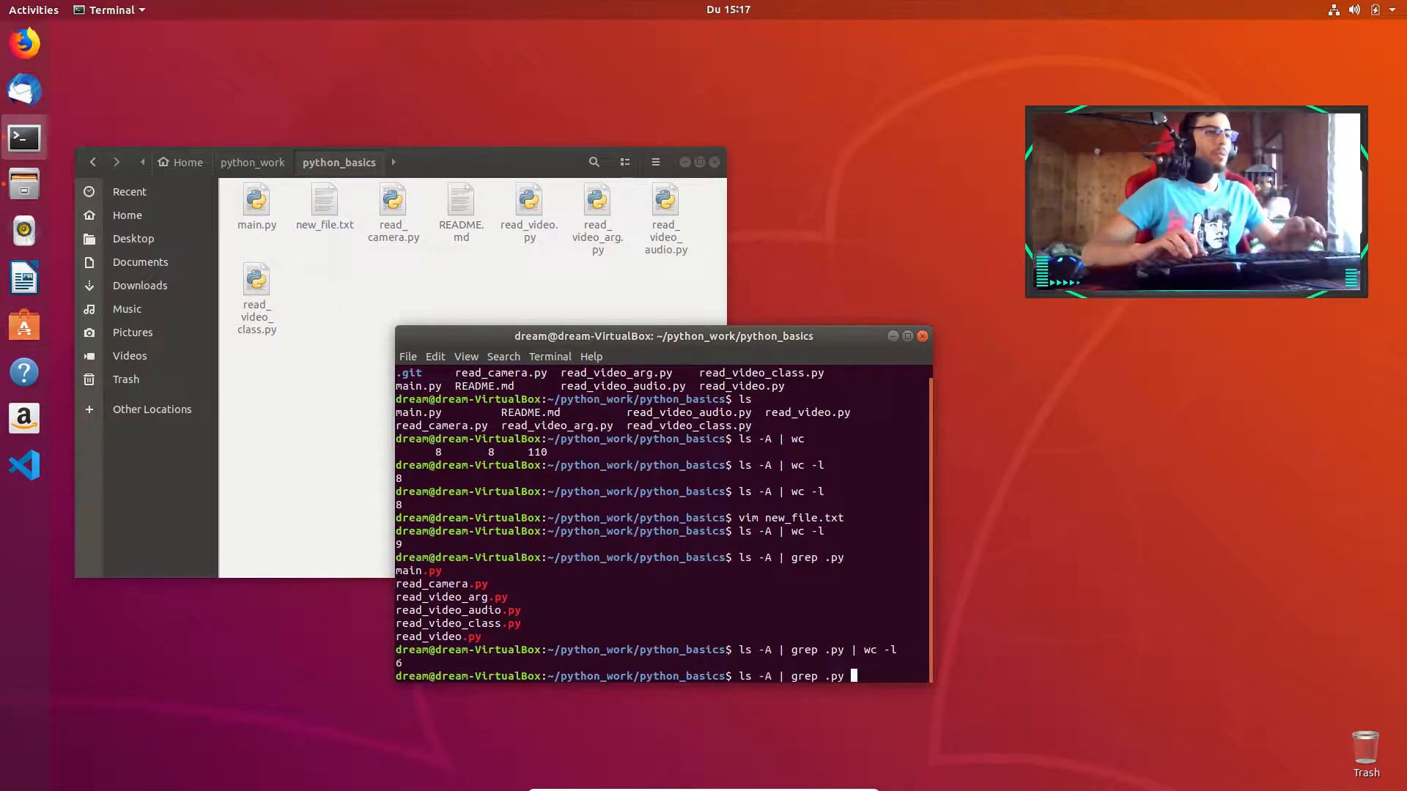
# Count .txt files with grep .txt | wc -l, getting 1, then list only new_file.txt
pyautogui.write('| wc -l')
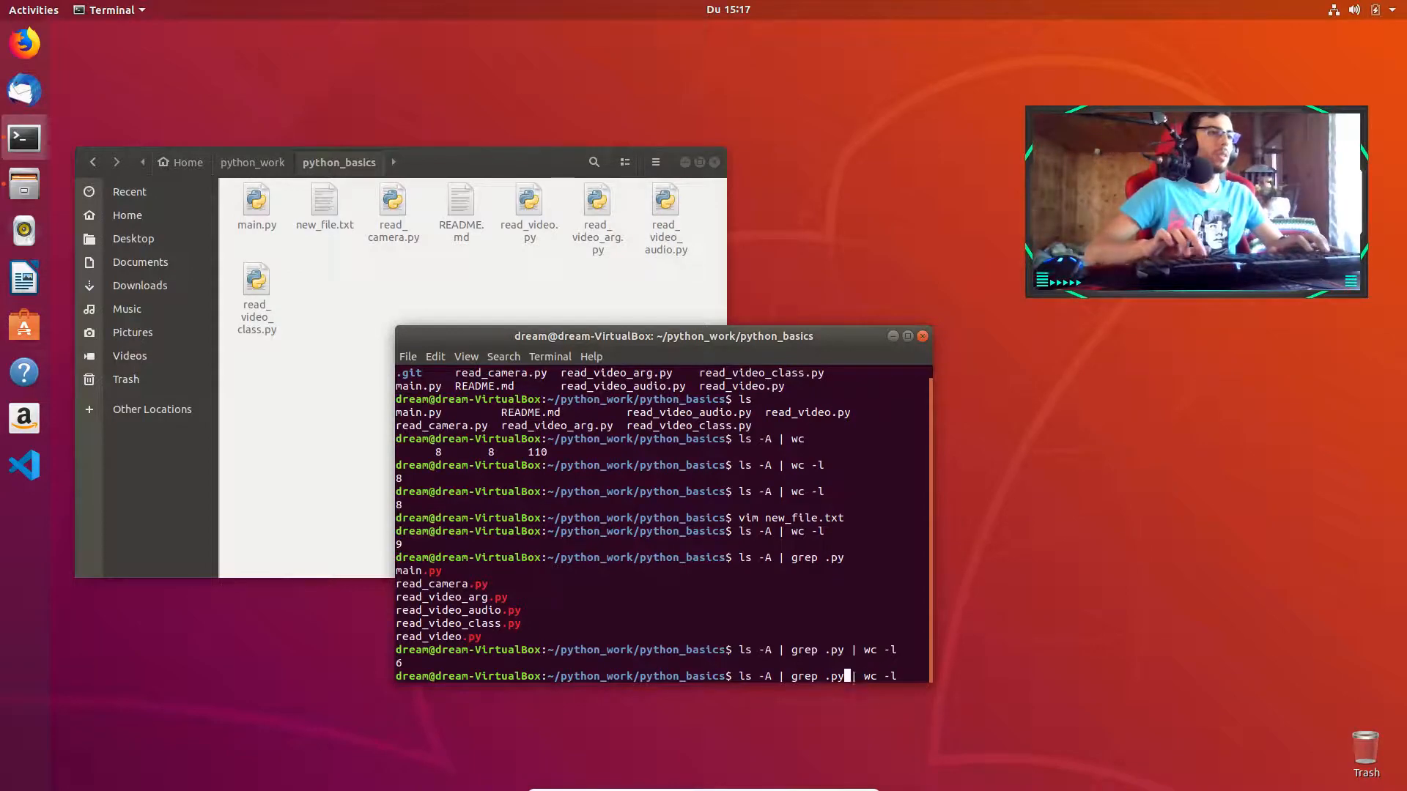
pyautogui.press('Return')
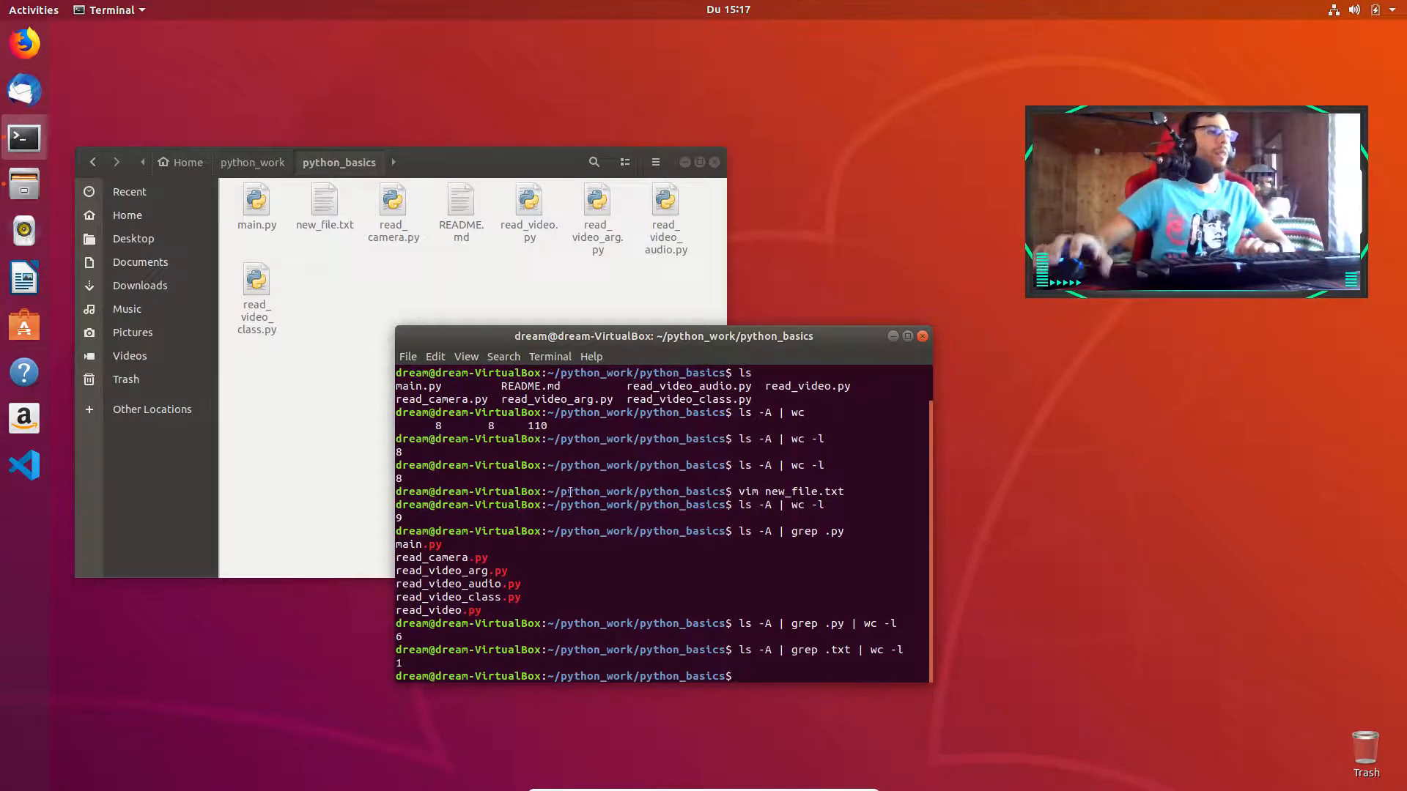
pyautogui.write('ls -A | grep .txt | w')
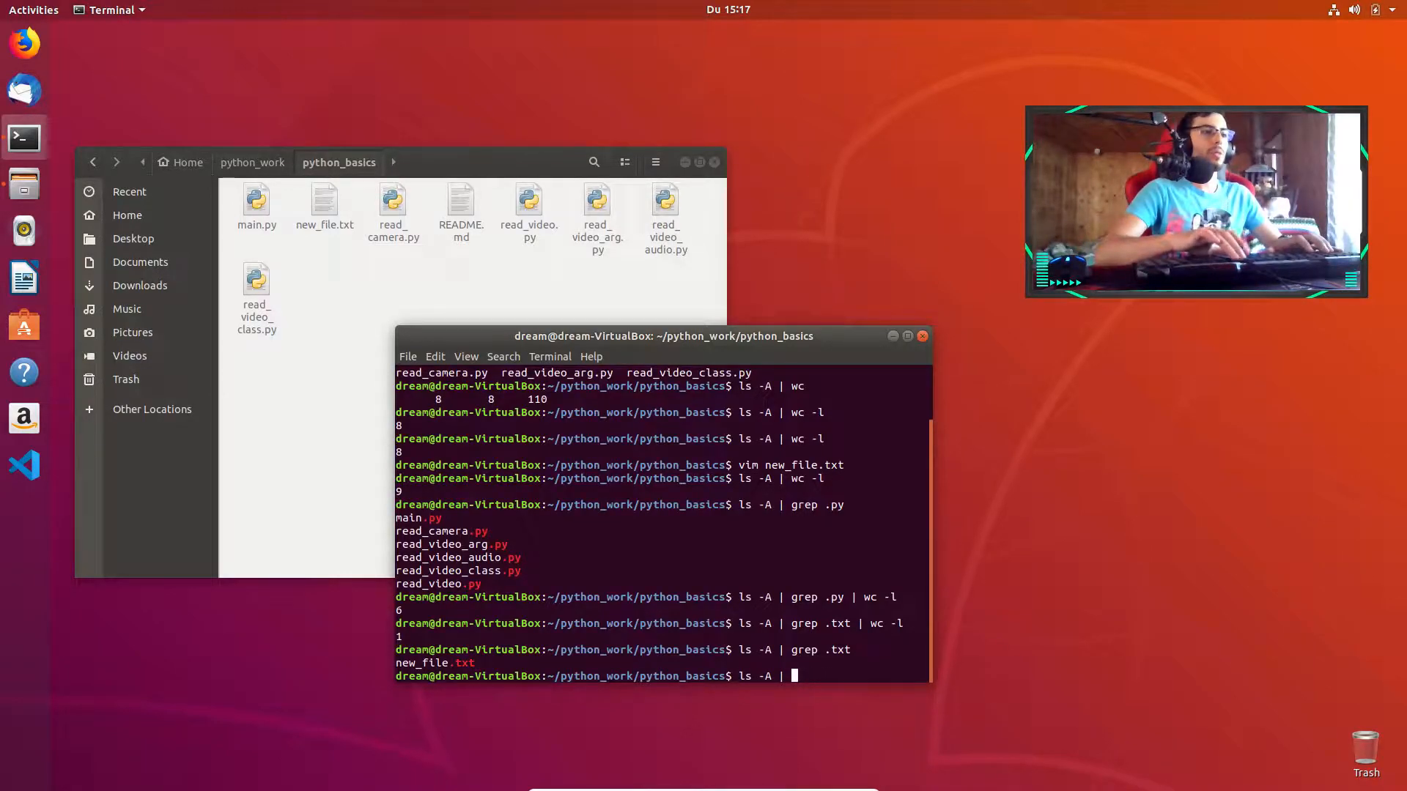
pyautogui.write('wc -l')
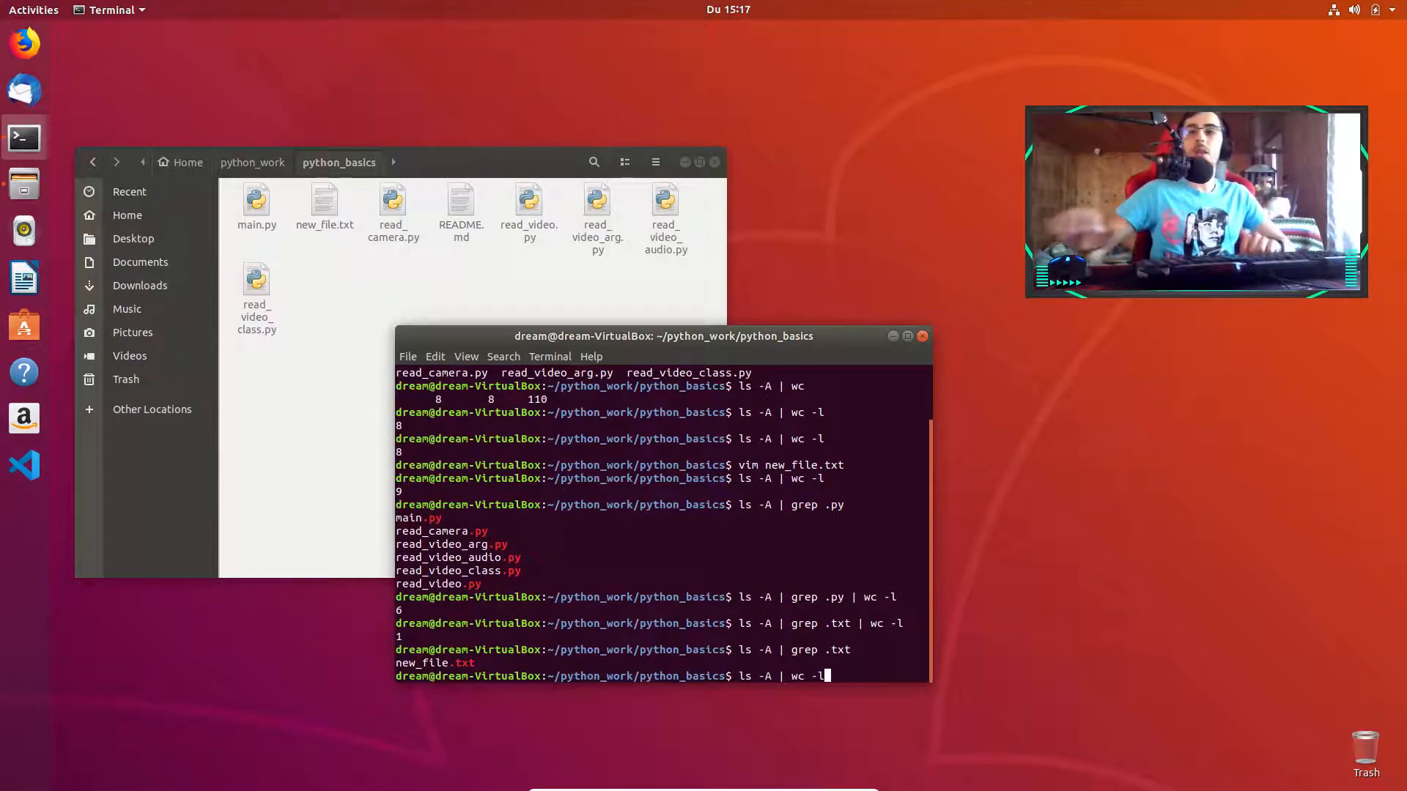